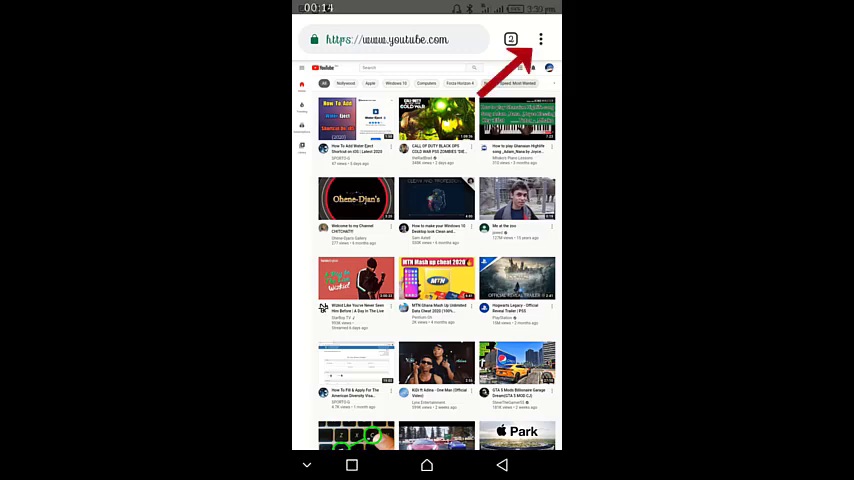
# Step: Switch Chrome to Desktop site so YouTube loads its desktop layout
pyautogui.click(540, 40)
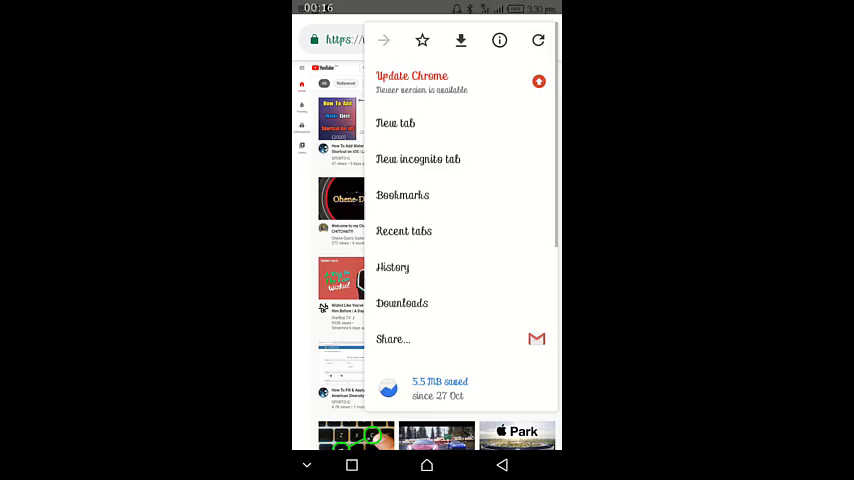
pyautogui.scroll(-3)
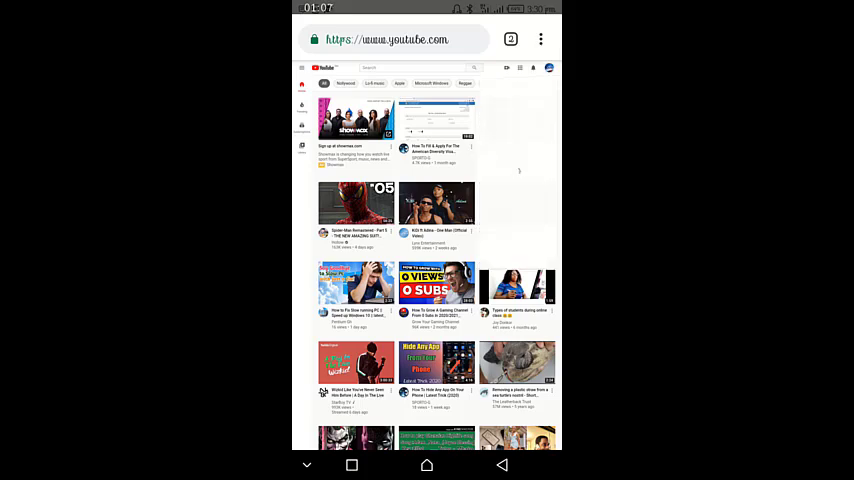
# Step: Go to your own YouTube channel page from the avatar menu
pyautogui.click(548, 68)
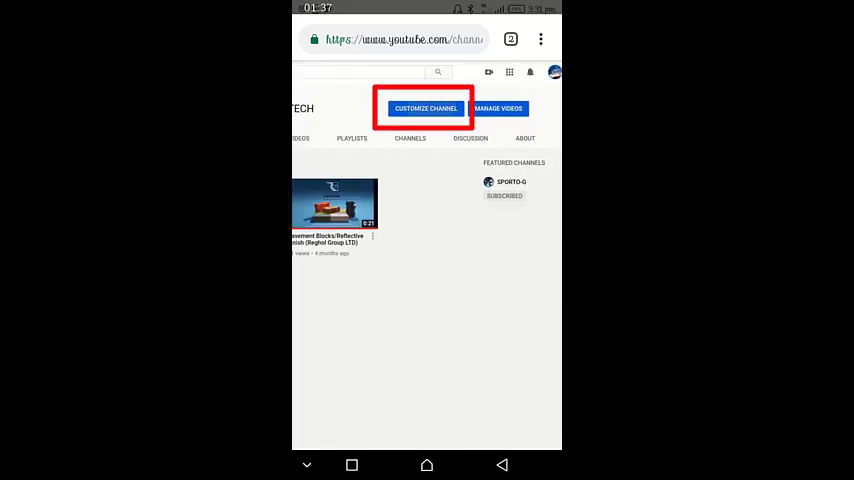
# Step: Launch Channel customization from Customize Channel and show the open browser tabs
pyautogui.click(424, 108)
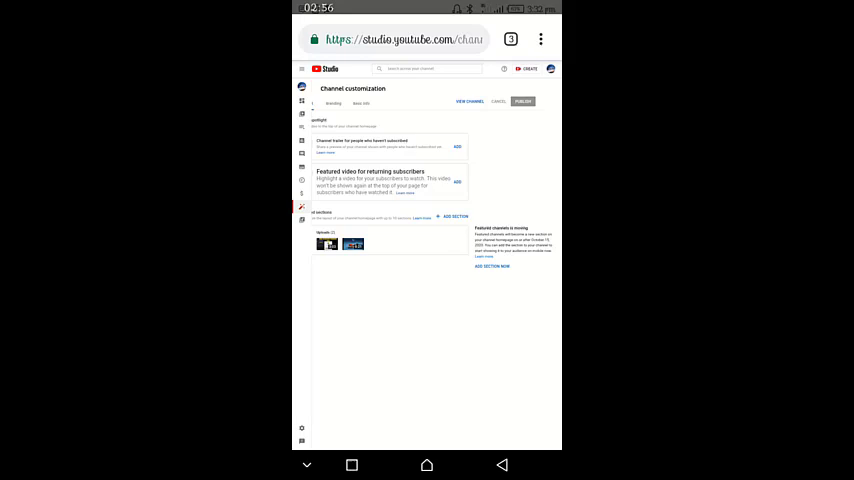
pyautogui.click(510, 40)
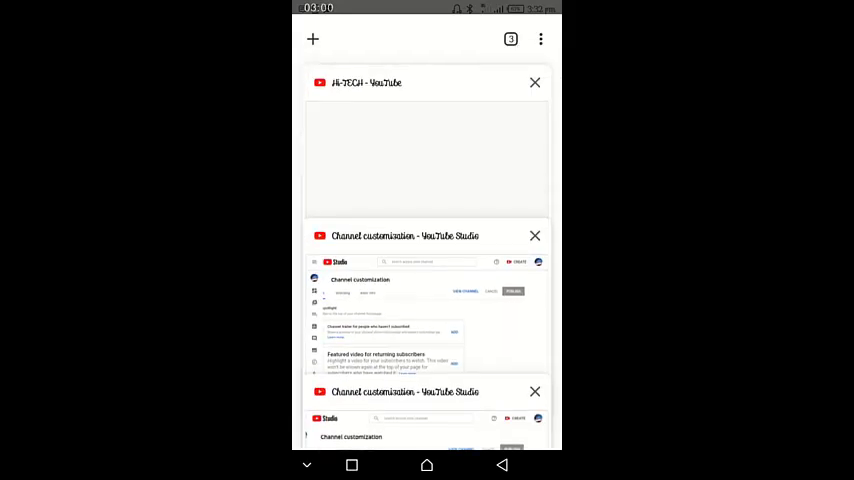
# Step: Switch to the channel page tab and return to Channel customization's Featured Channels section
pyautogui.click(426, 150)
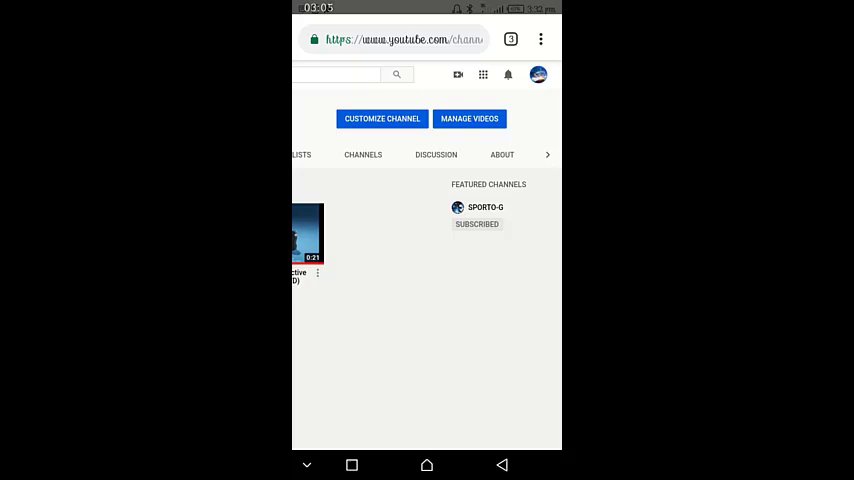
pyautogui.click(512, 40)
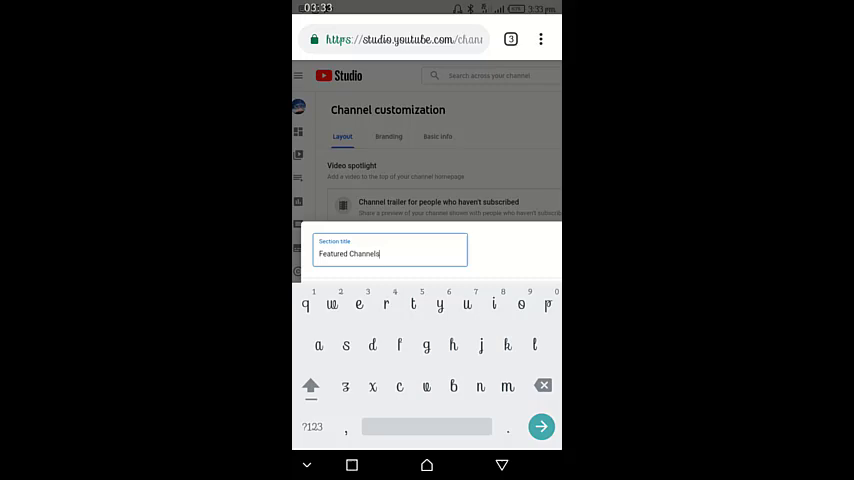
# Step: Finish the section title and search for another channel to feature
pyautogui.click(540, 426)
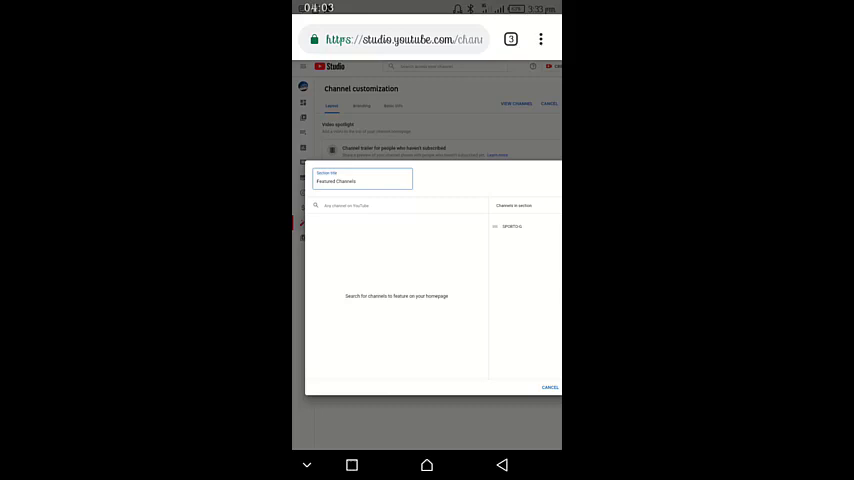
pyautogui.click(396, 206)
pyautogui.write('ibrite solutions')
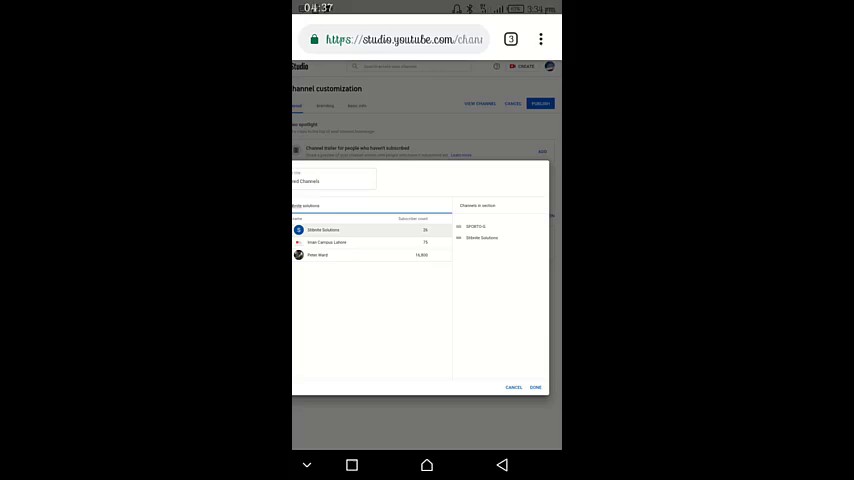
# Step: Confirm the featured channel selection with Done and review the Featured sections list
pyautogui.click(536, 388)
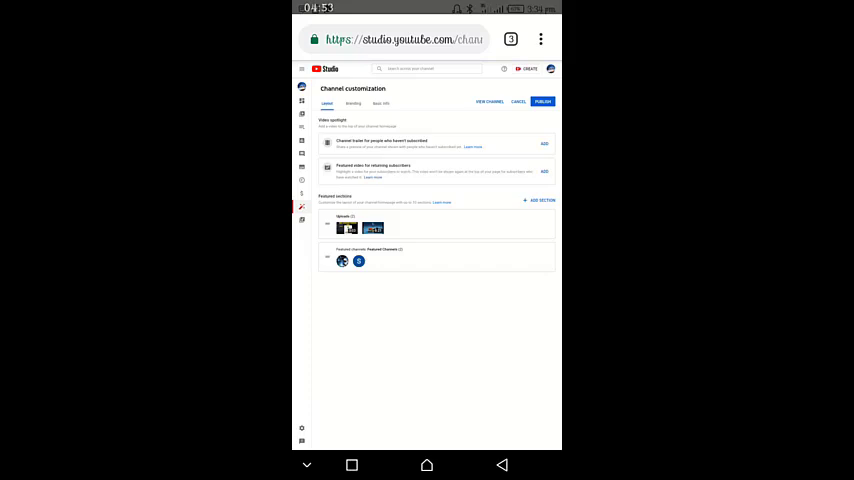
pyautogui.scroll(-3)
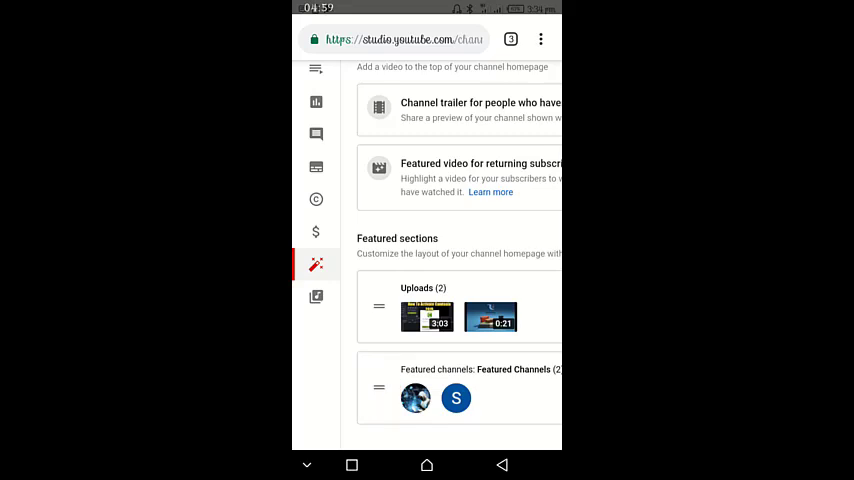
pyautogui.scroll(3)
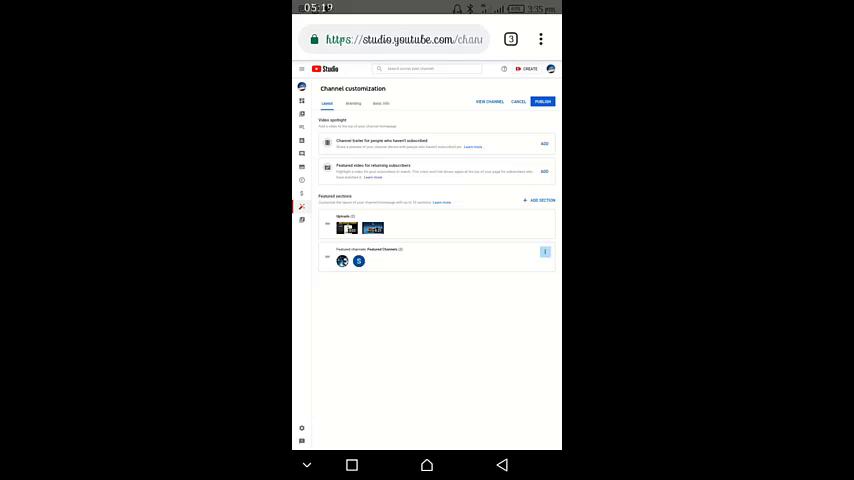
# Step: Remove the Featured channels section via its ⋮ menu and publish the layout
pyautogui.click(544, 252)
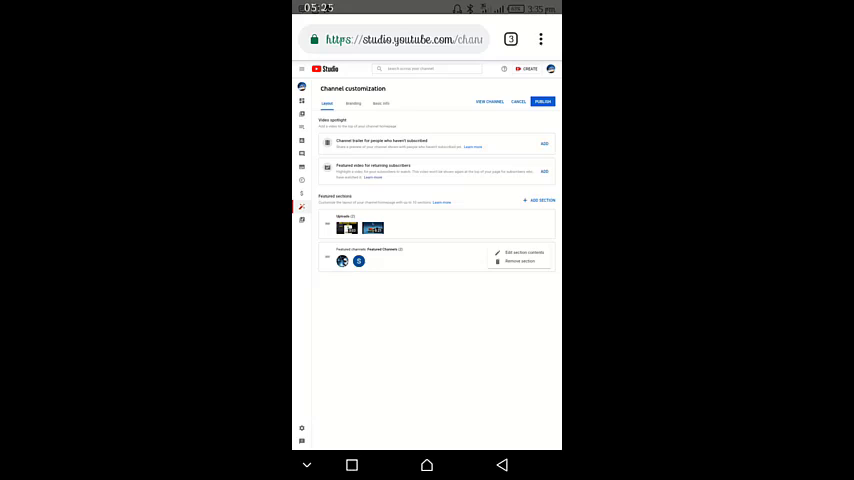
pyautogui.click(520, 260)
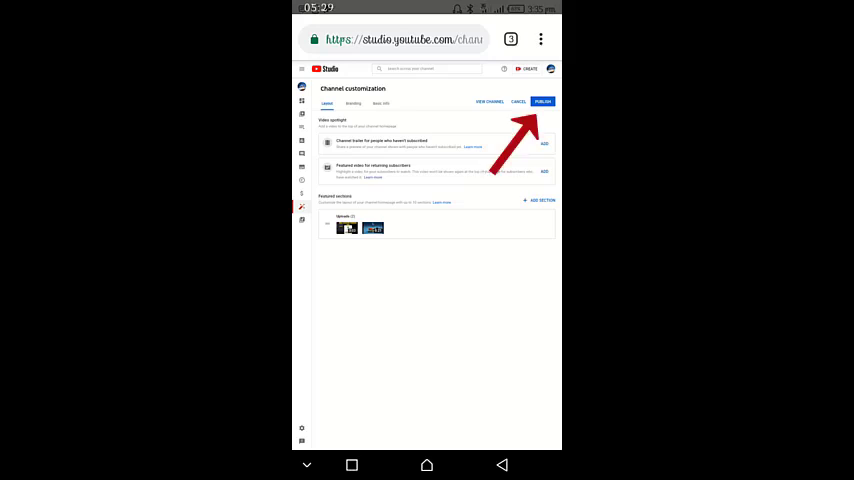
pyautogui.click(544, 100)
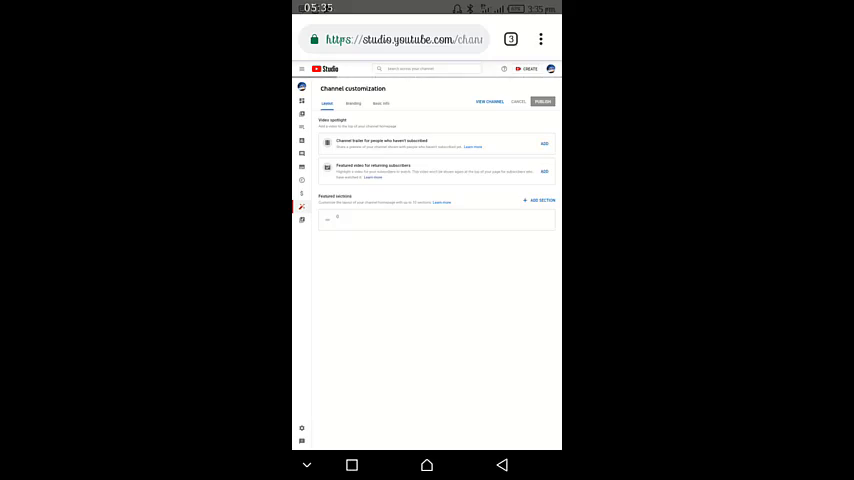
# Step: Check the channel in the YouTube app, then switch back to Chrome's tab overview
pyautogui.click(542, 100)
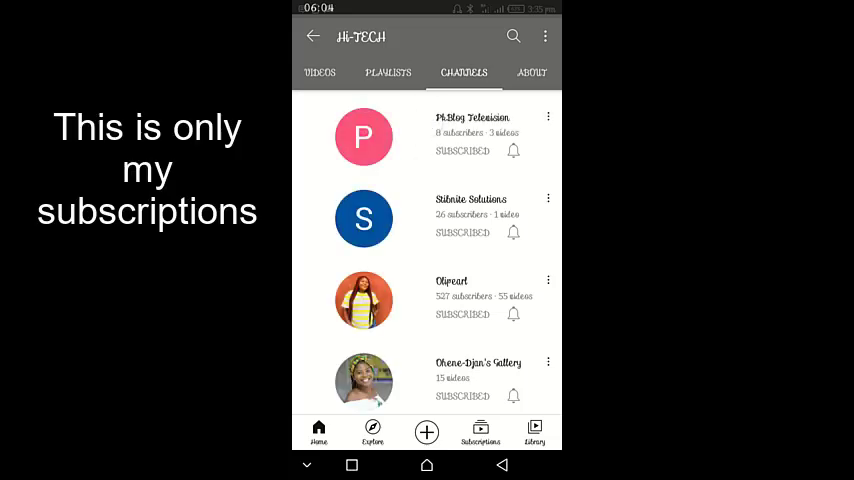
pyautogui.click(312, 36)
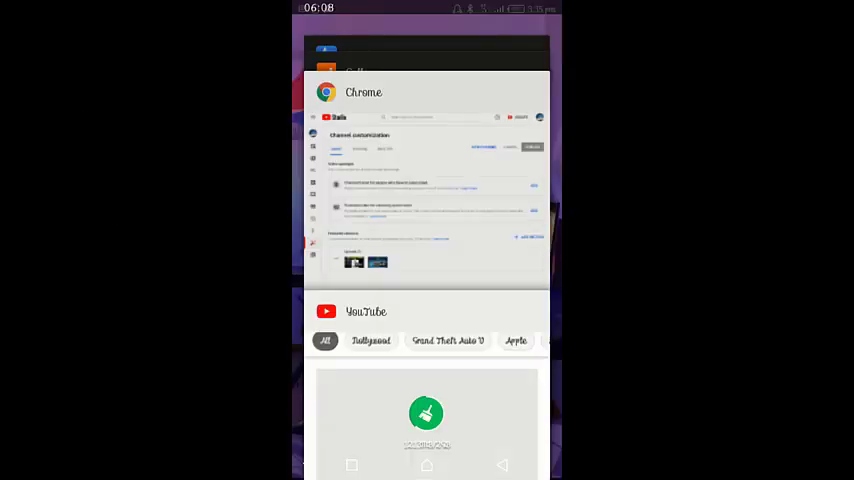
pyautogui.click(428, 180)
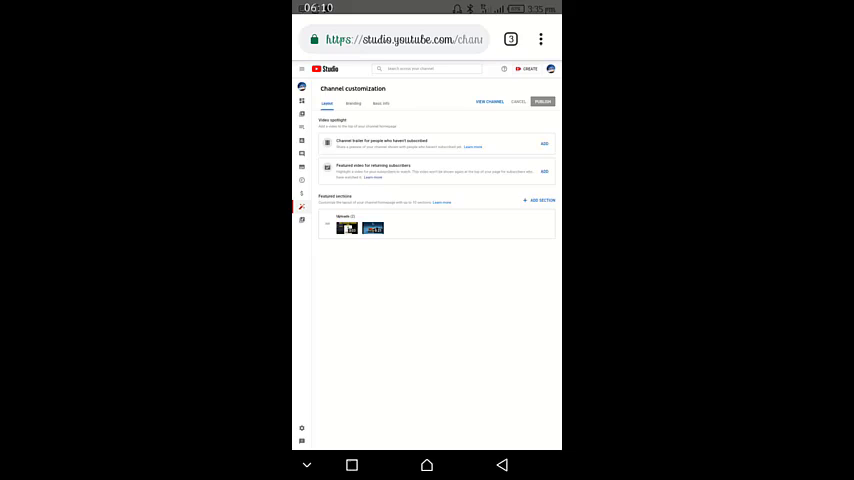
pyautogui.click(512, 40)
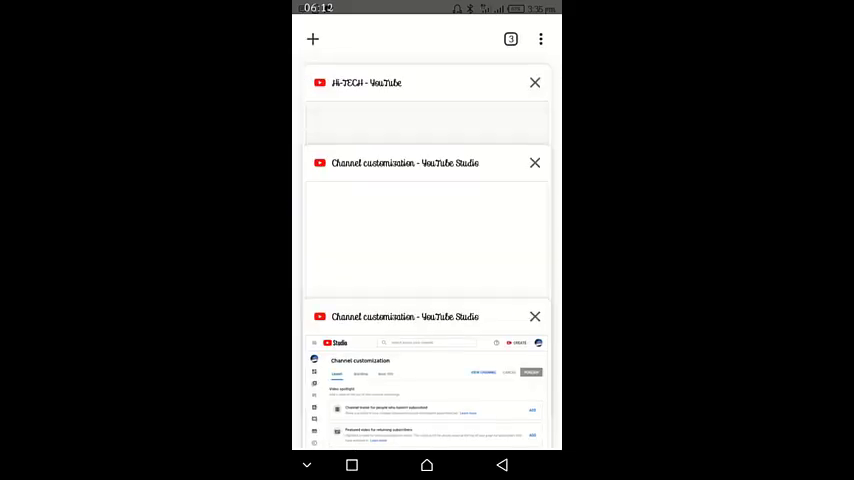